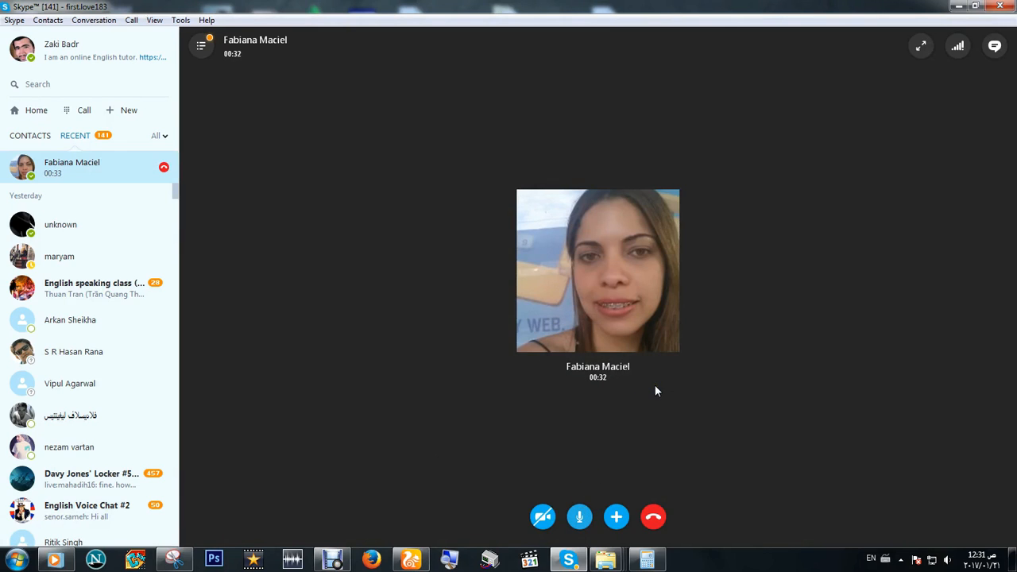
mouse_move(675, 397)
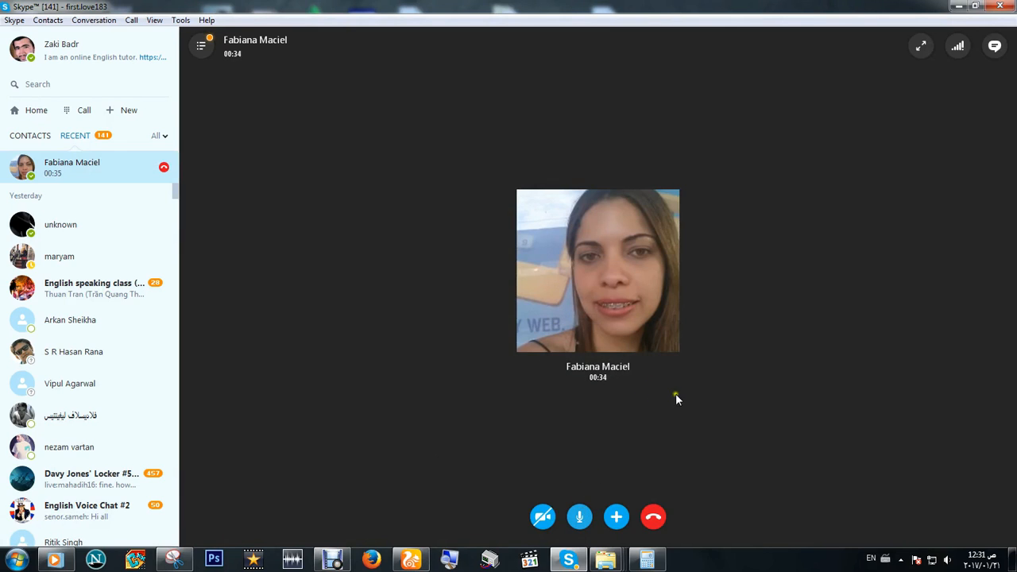
click(578, 518)
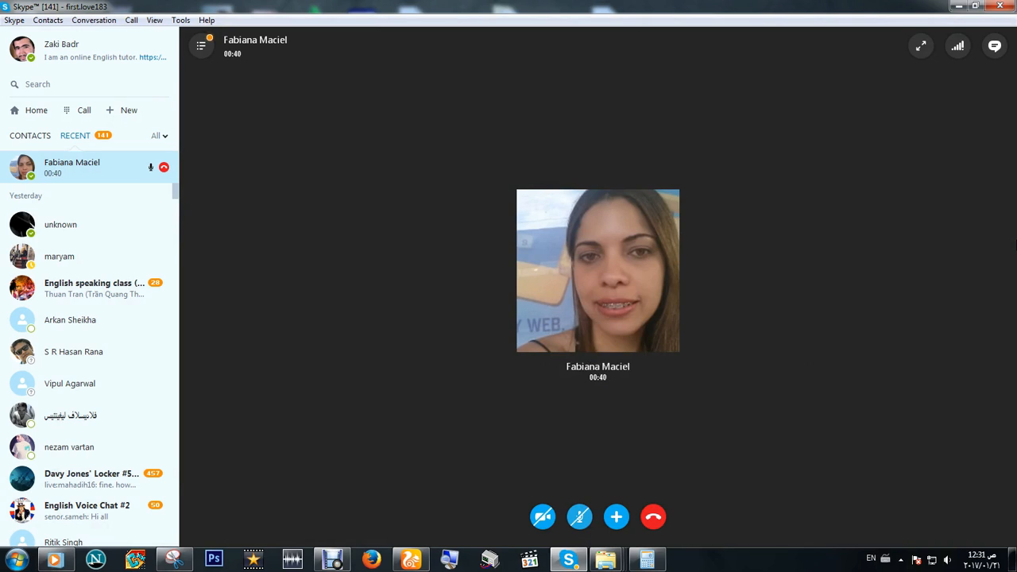
click(578, 518)
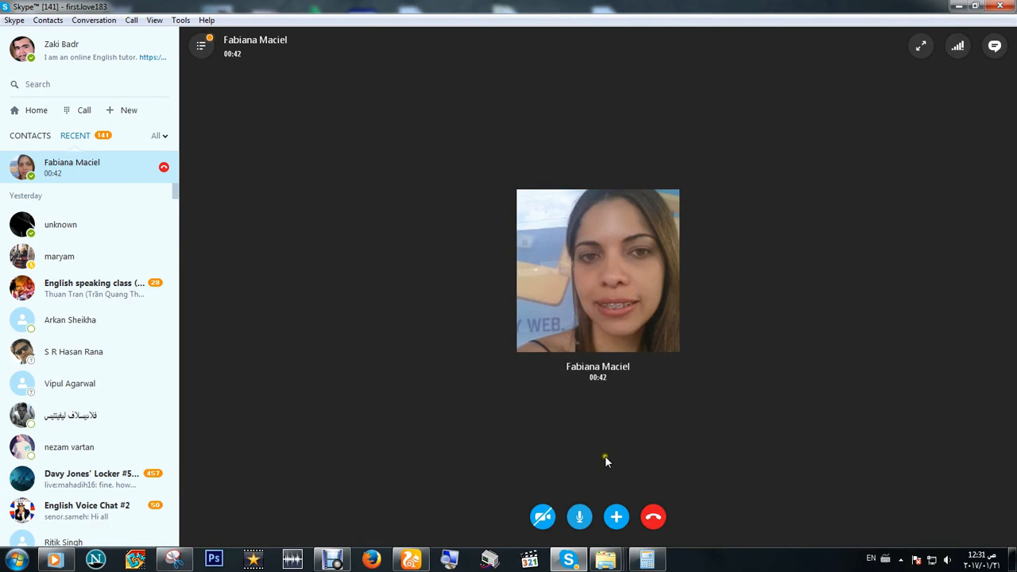
click(578, 518)
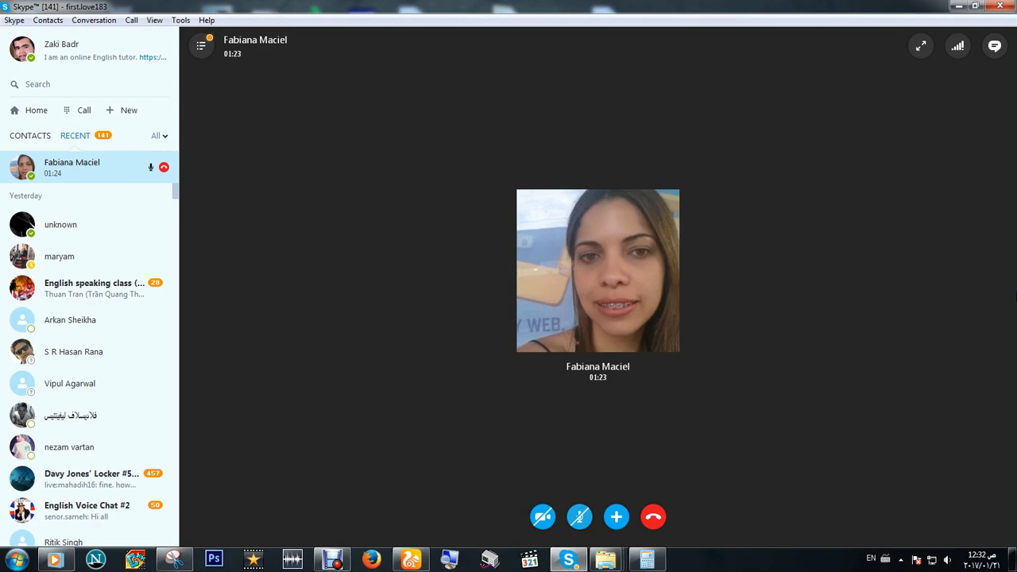
mouse_move(966, 469)
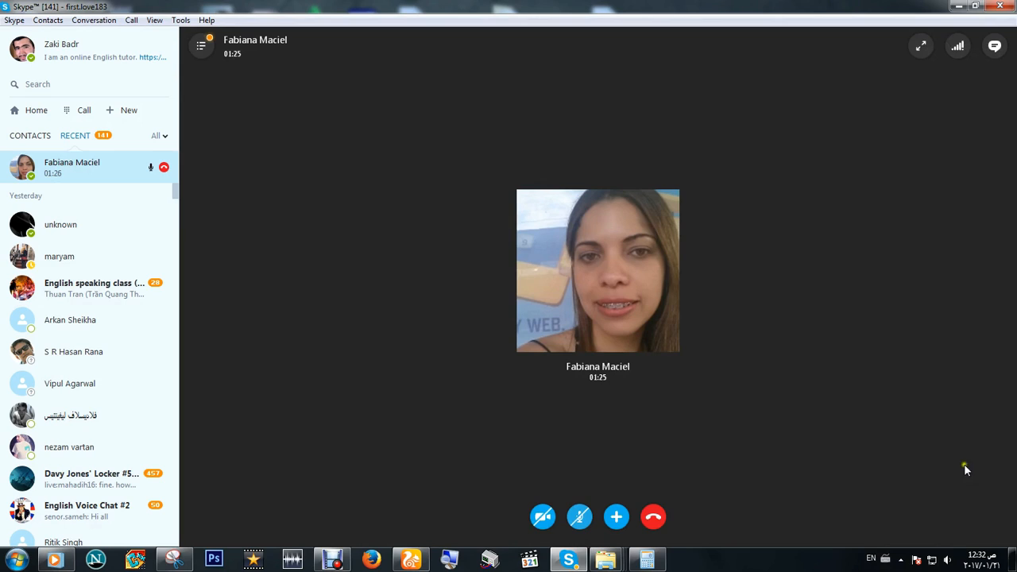
- Check the speaker volume level, then toggle the microphone once more in the call controls
click(947, 560)
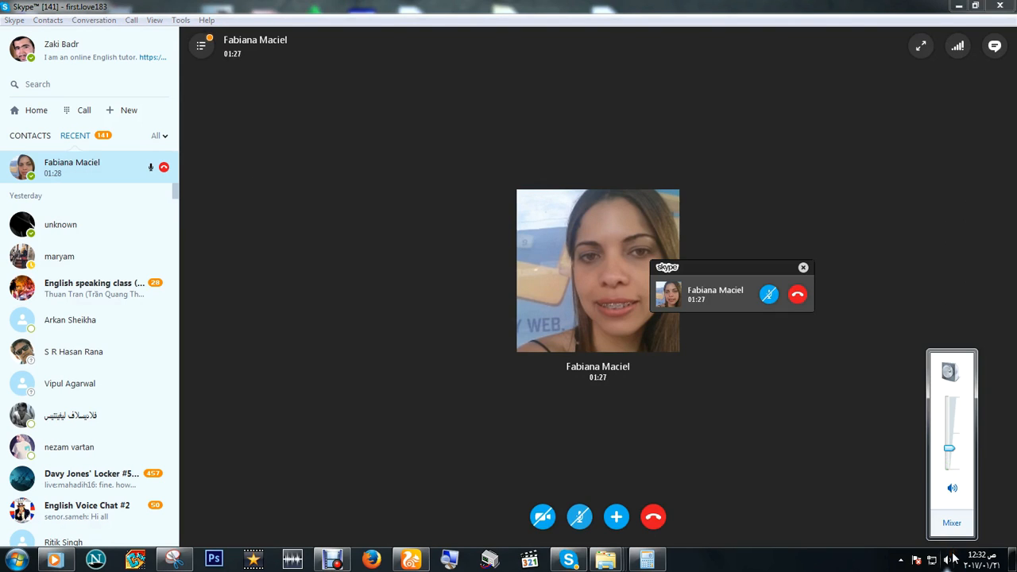
mouse_move(846, 420)
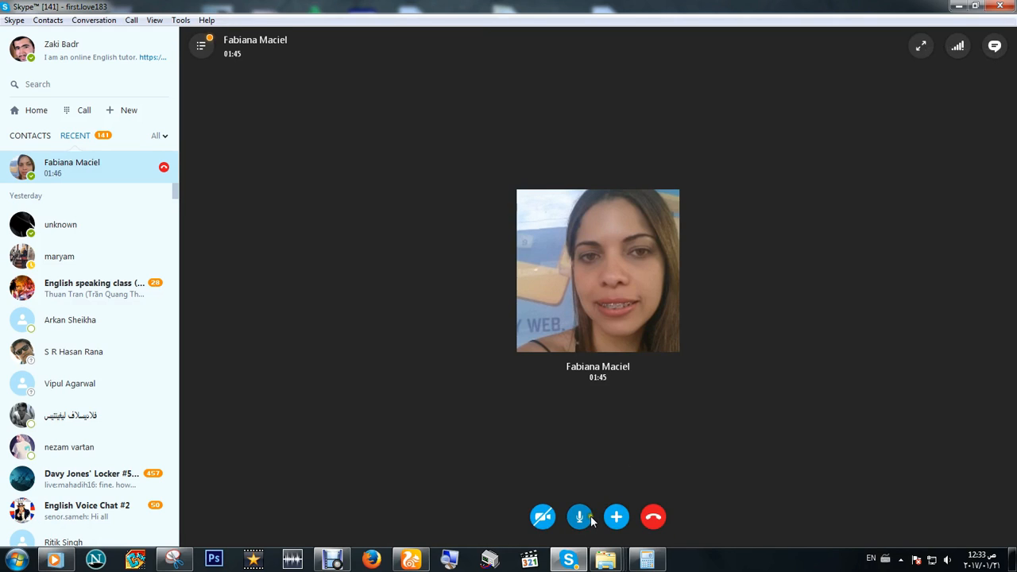
click(579, 518)
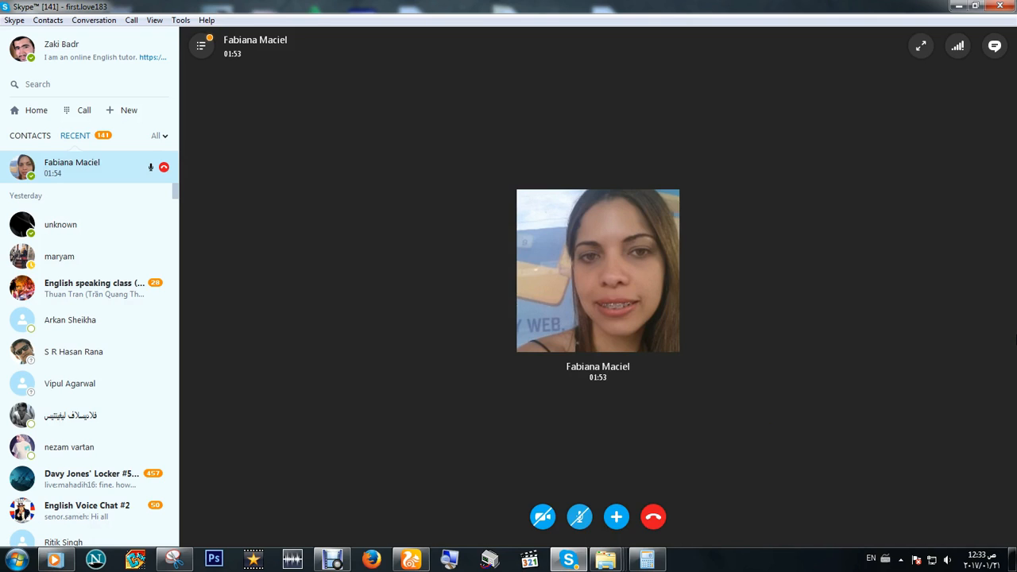
mouse_move(861, 337)
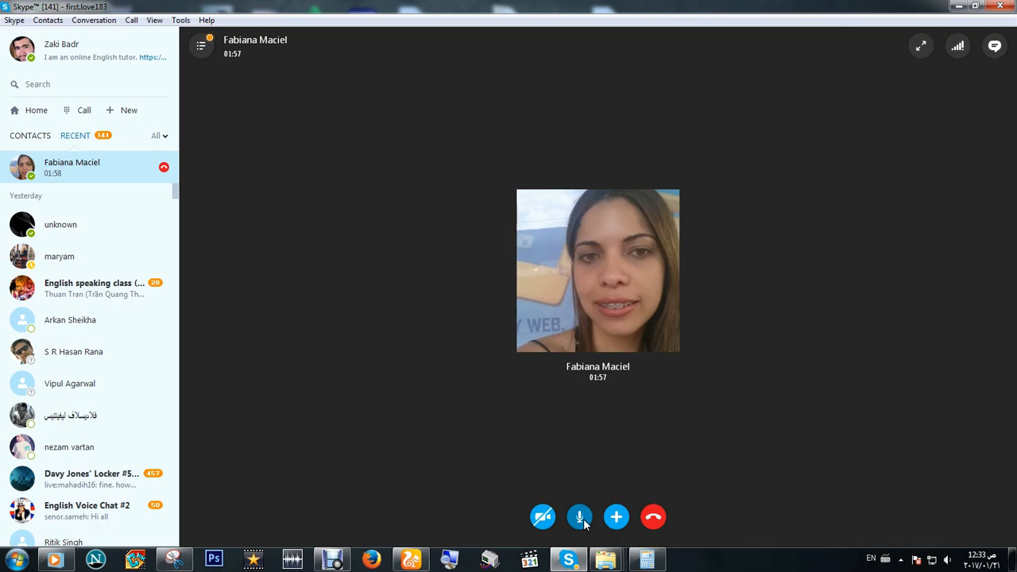
mouse_move(578, 519)
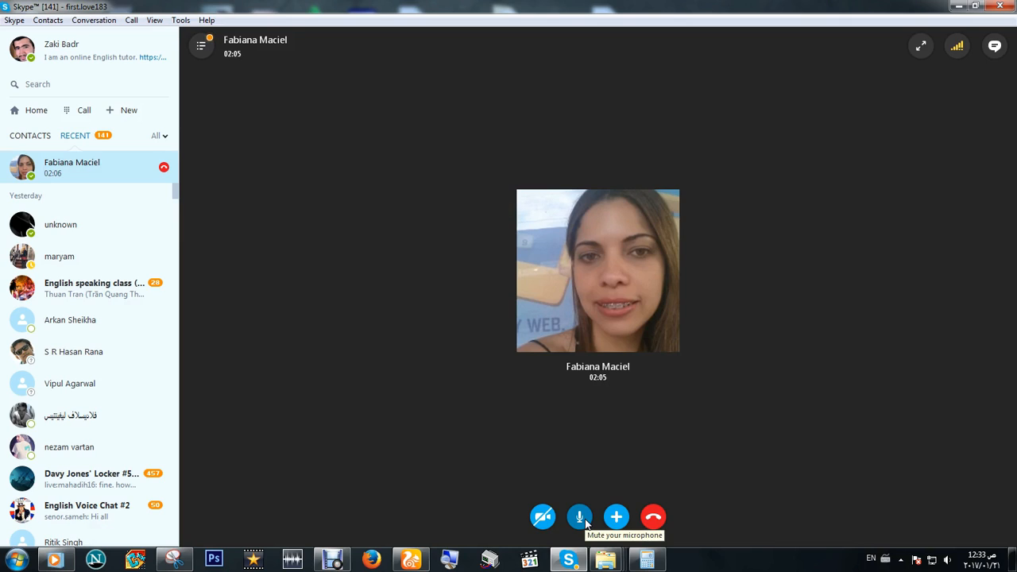
click(578, 518)
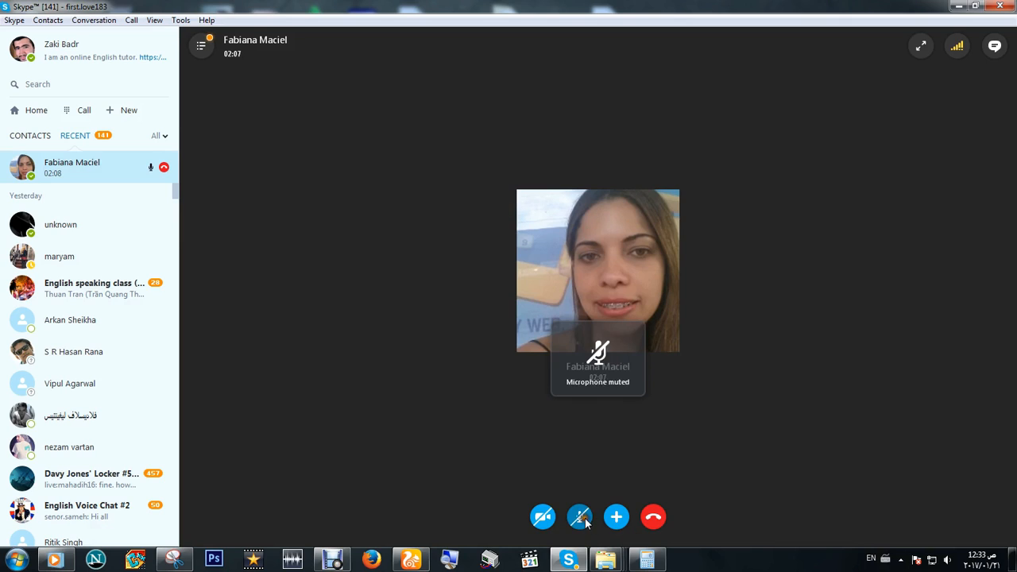
click(580, 518)
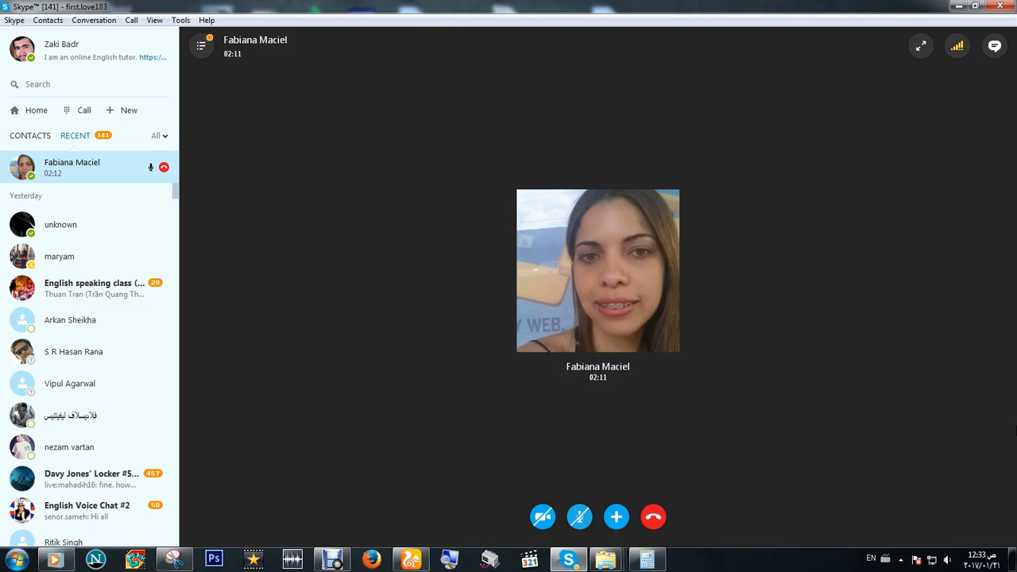
click(578, 518)
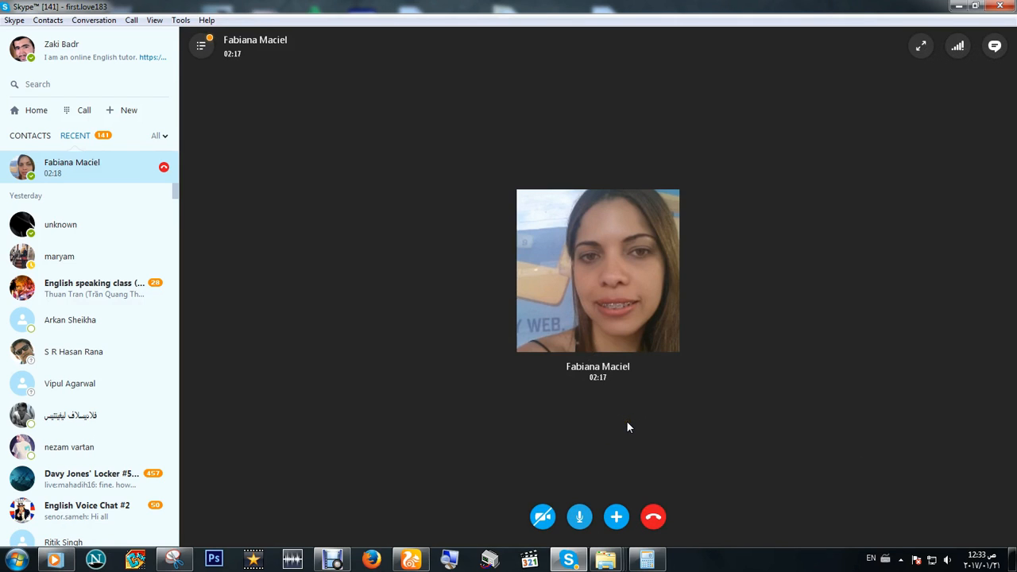
mouse_move(654, 437)
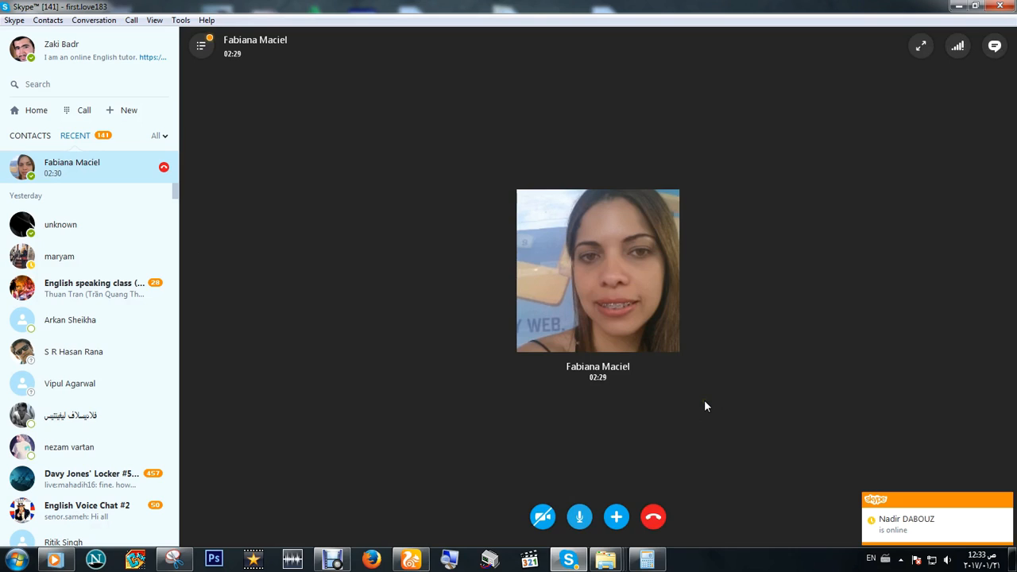
mouse_move(699, 376)
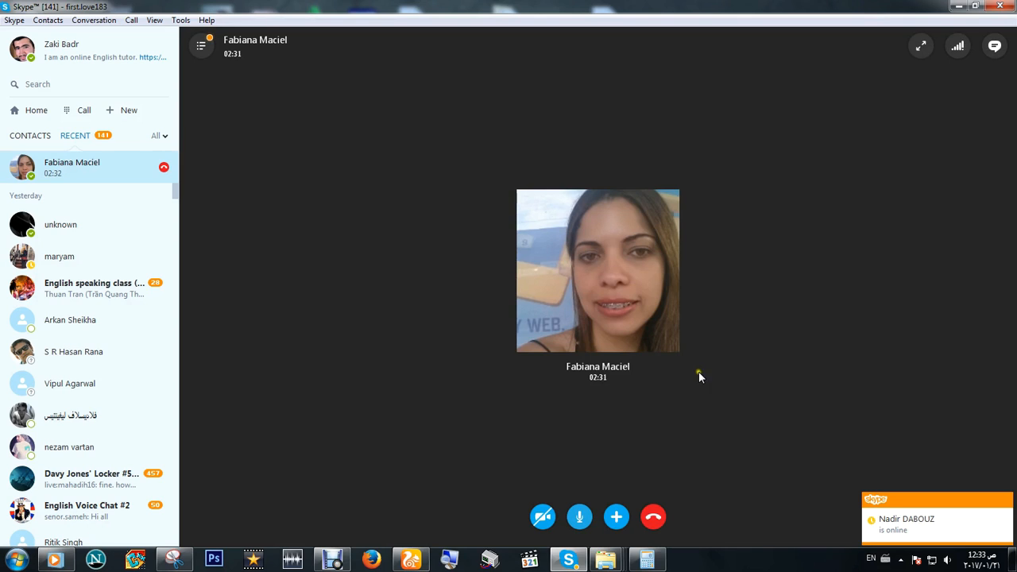
mouse_move(680, 352)
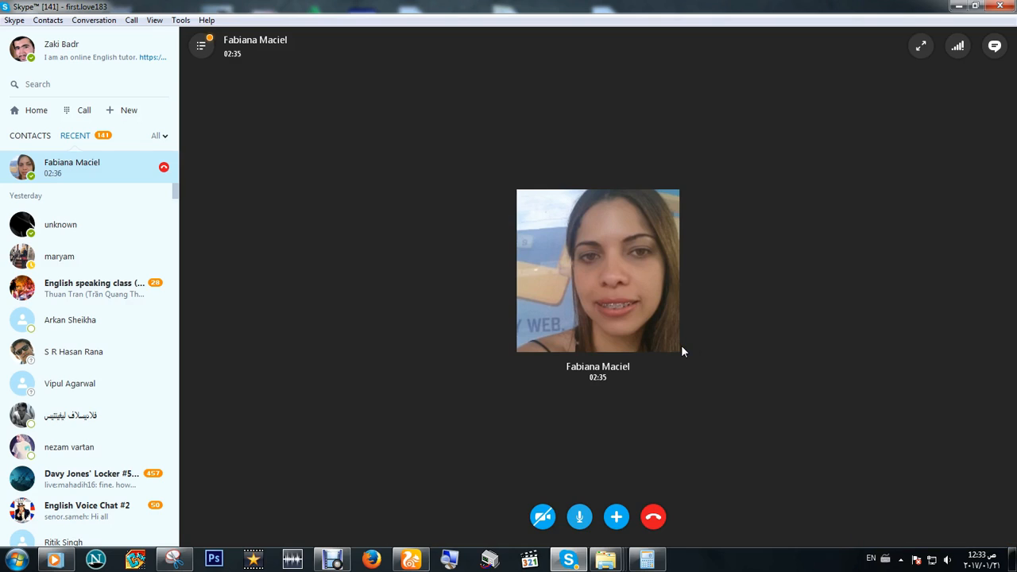
mouse_move(766, 286)
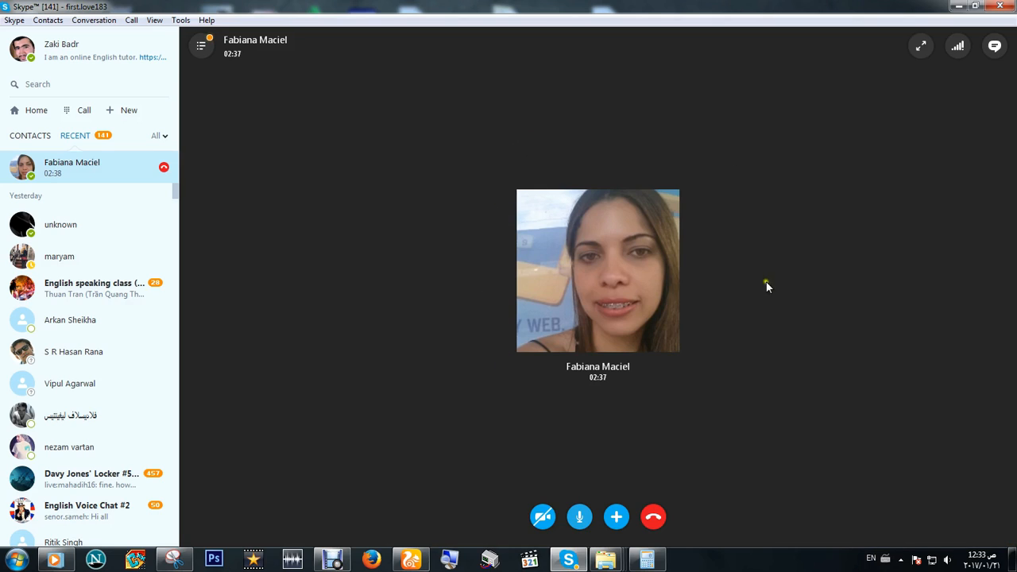
mouse_move(477, 368)
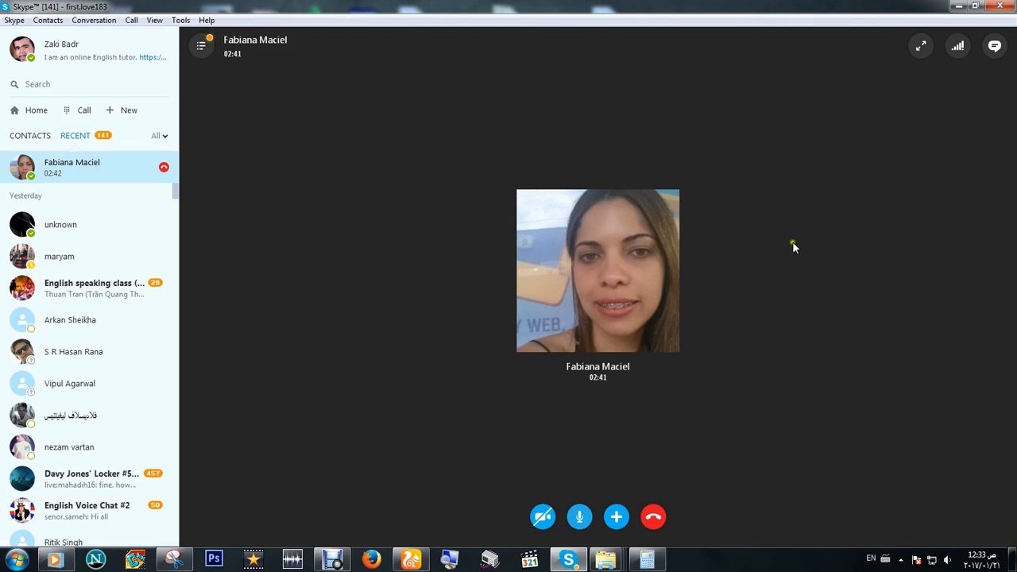
mouse_move(814, 324)
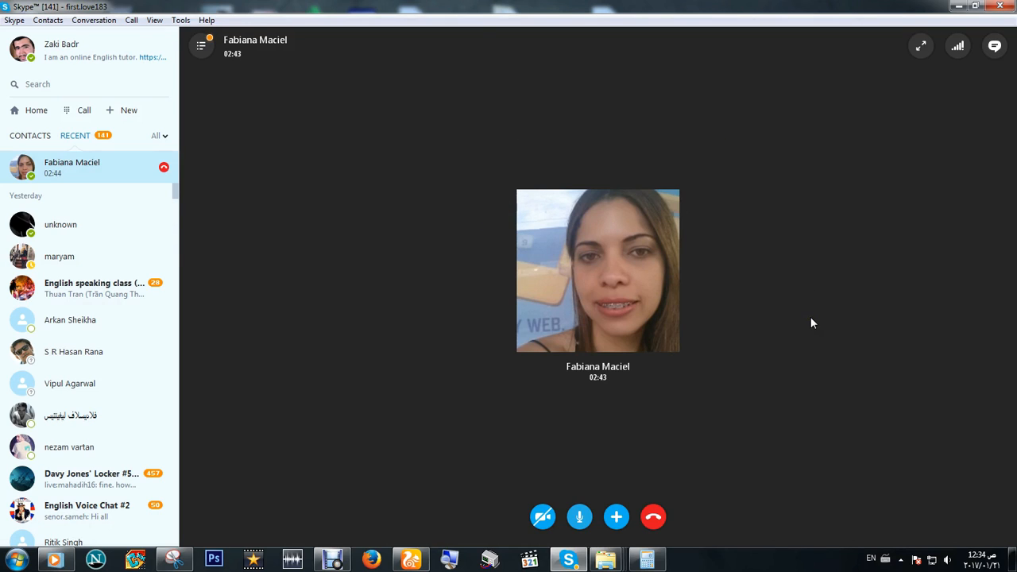
mouse_move(747, 379)
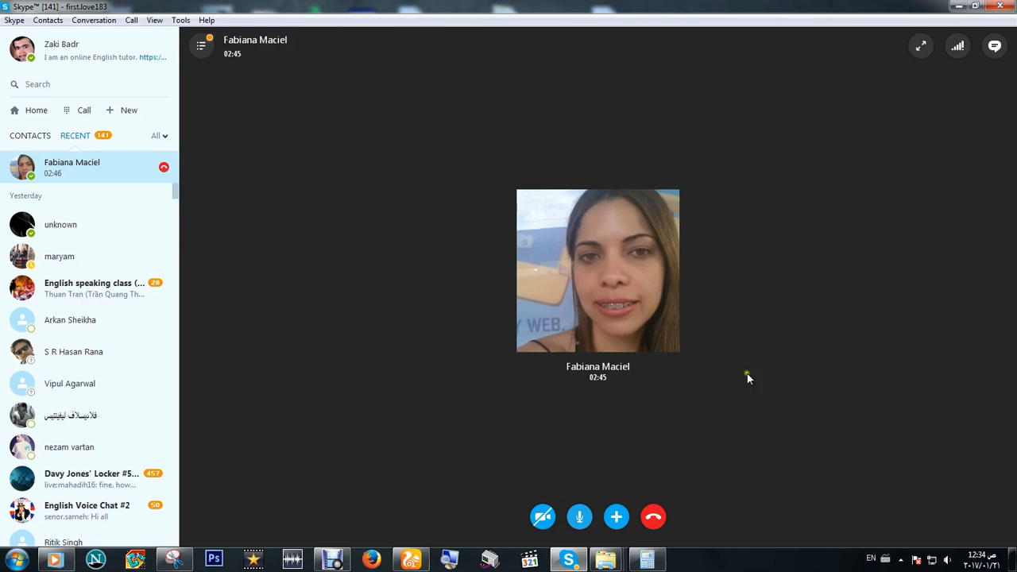
click(579, 518)
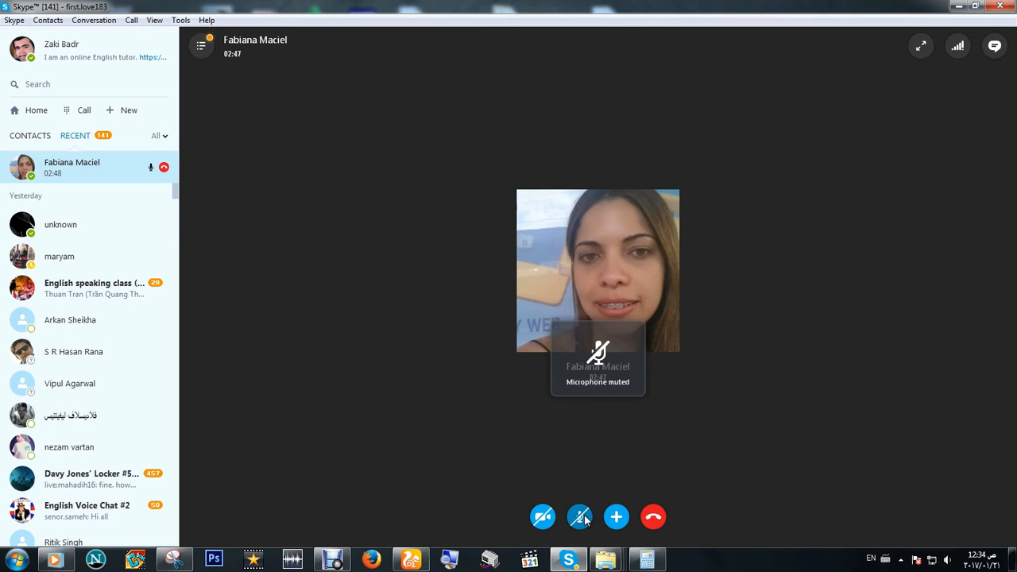
click(579, 519)
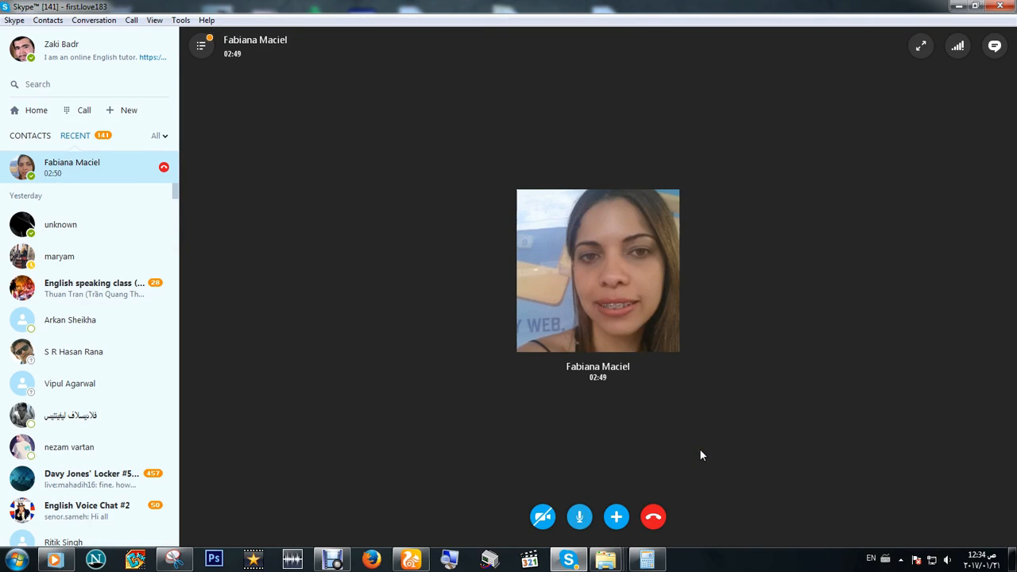